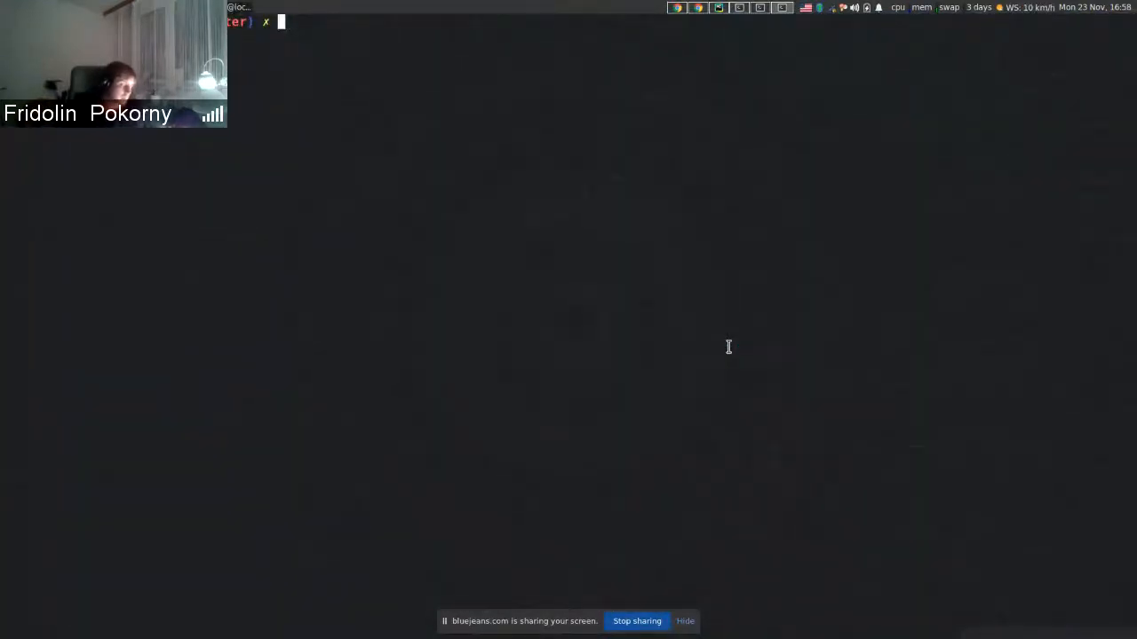
# - Run a timed thamos-cli --help to list its commands and options (about 1.7 s)
pyautogui.write('vim Pipfile')
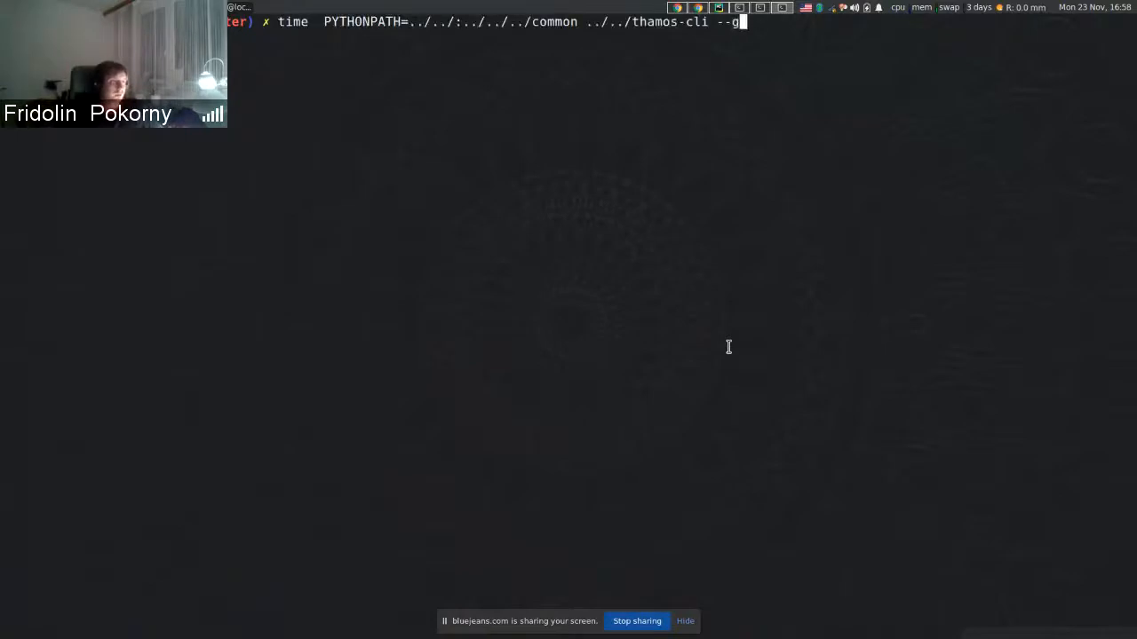
pyautogui.write('elp')
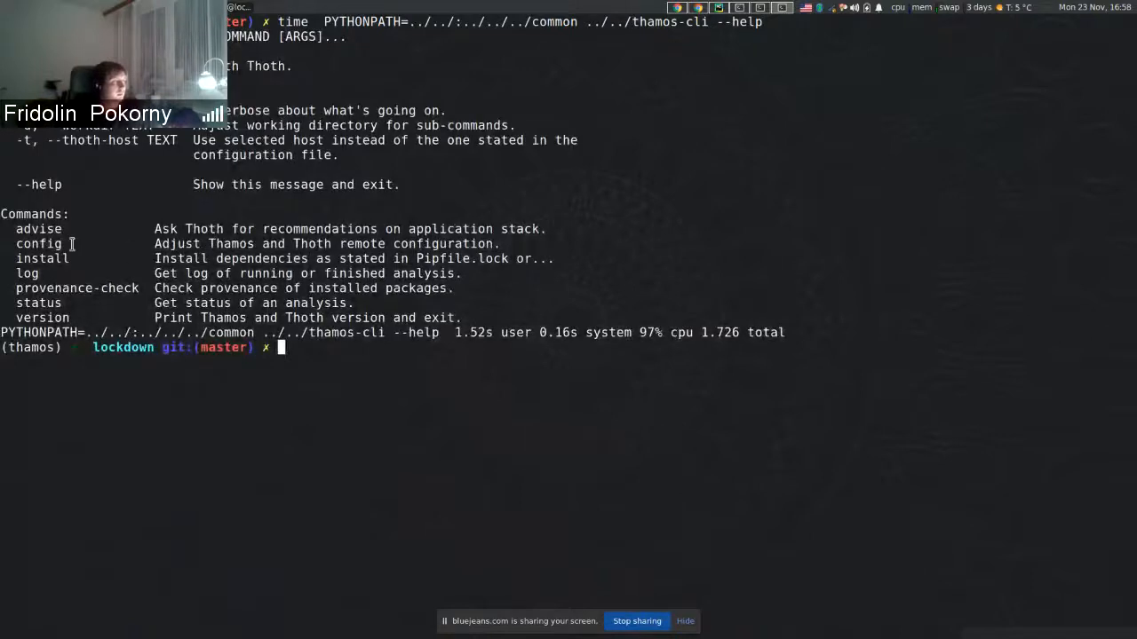
pyautogui.moveTo(828, 315)
pyautogui.write('time  PYTHONPATH=../../:../../../common ../../thamos-cli in')
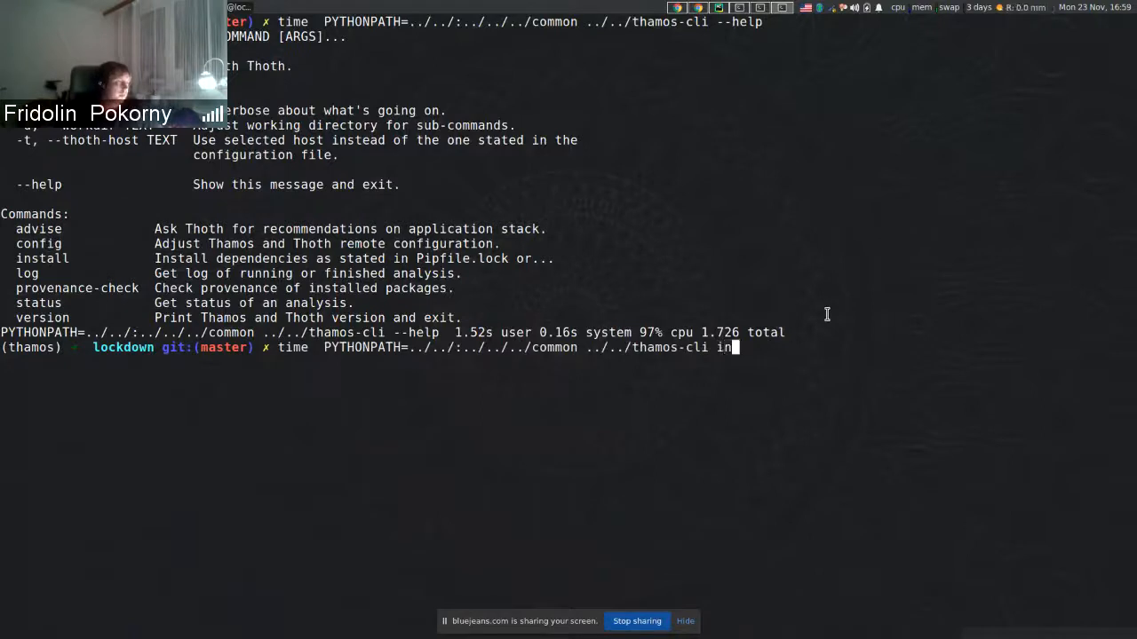
# - Discard the partly typed and misspelled 'instsal' subcommands at the prompt
pyautogui.press('BackSpace')
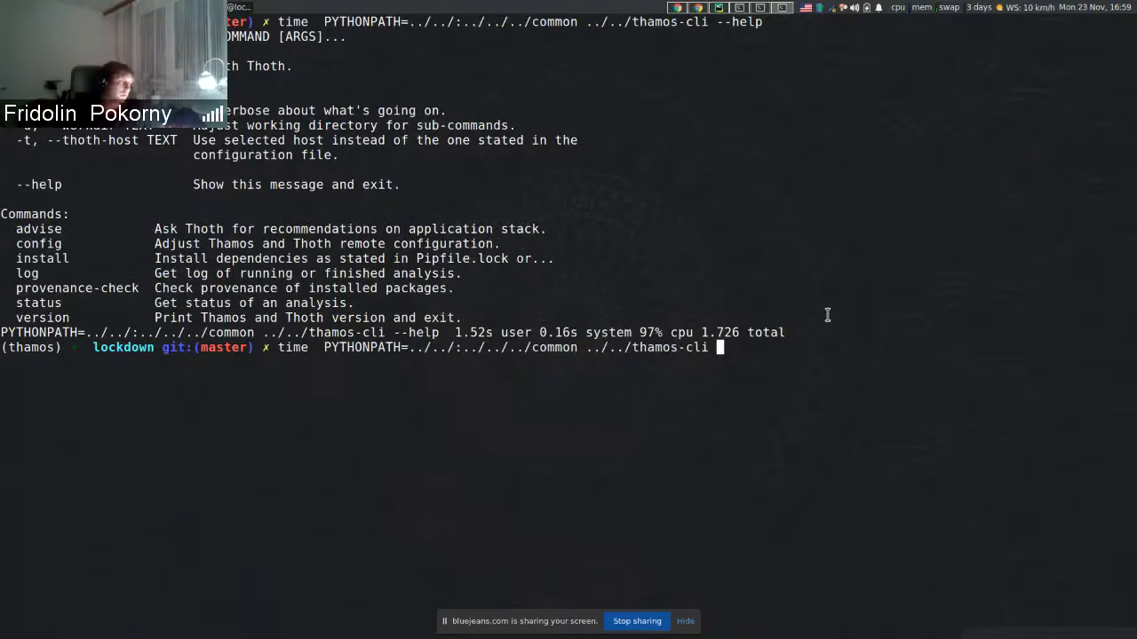
pyautogui.write('instsal')
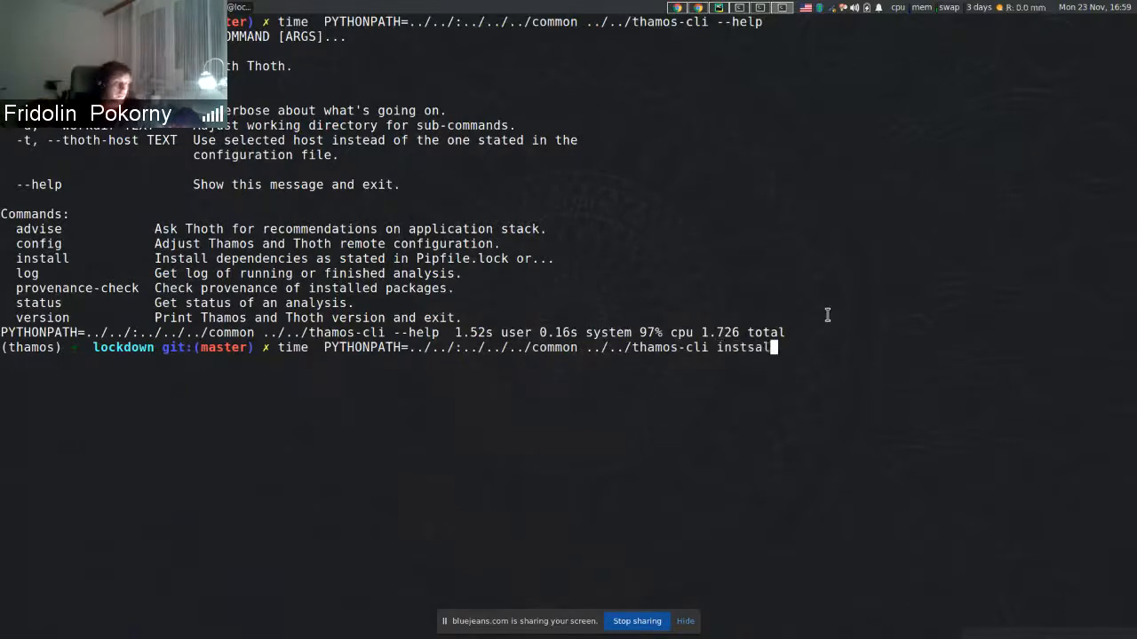
pyautogui.press('BackSpace')
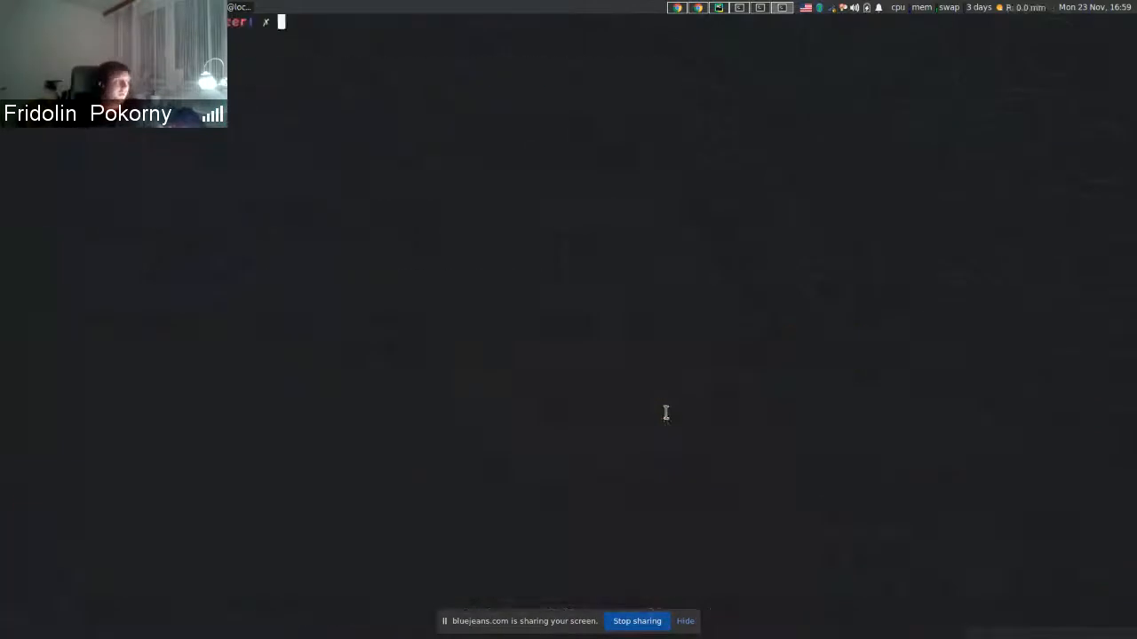
# - Run a timed thamos-cli install, which aborts with a Pipfile.lock HashMismatch traceback
pyautogui.write('time  PYTHONPATH=../../:../../../common ../../thamos-cli install')
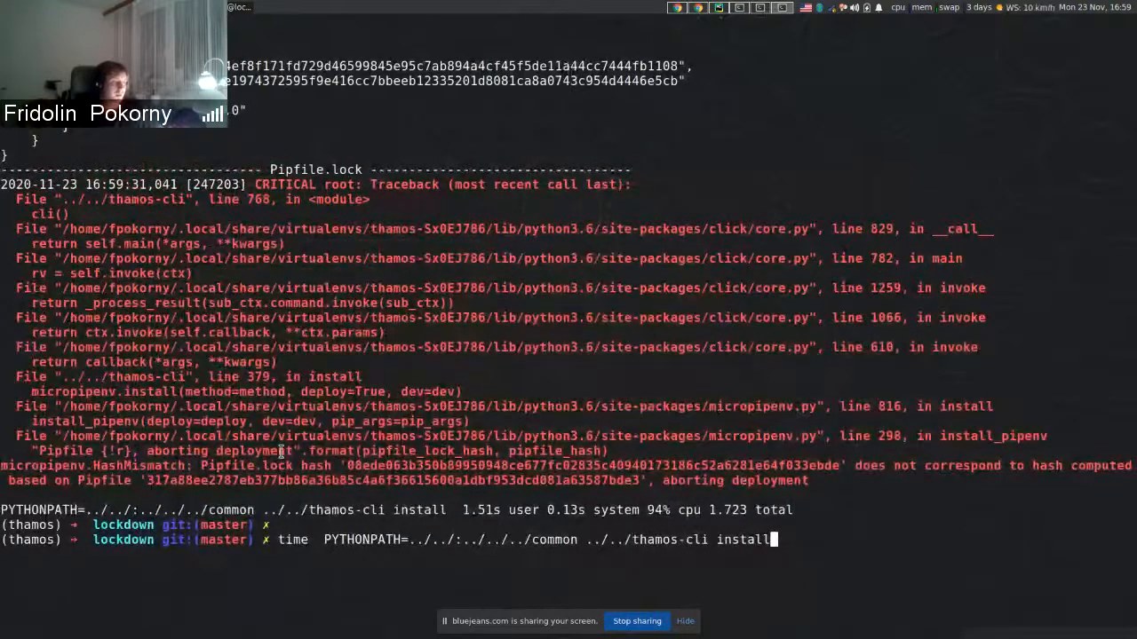
pyautogui.doubleClick(227, 466)
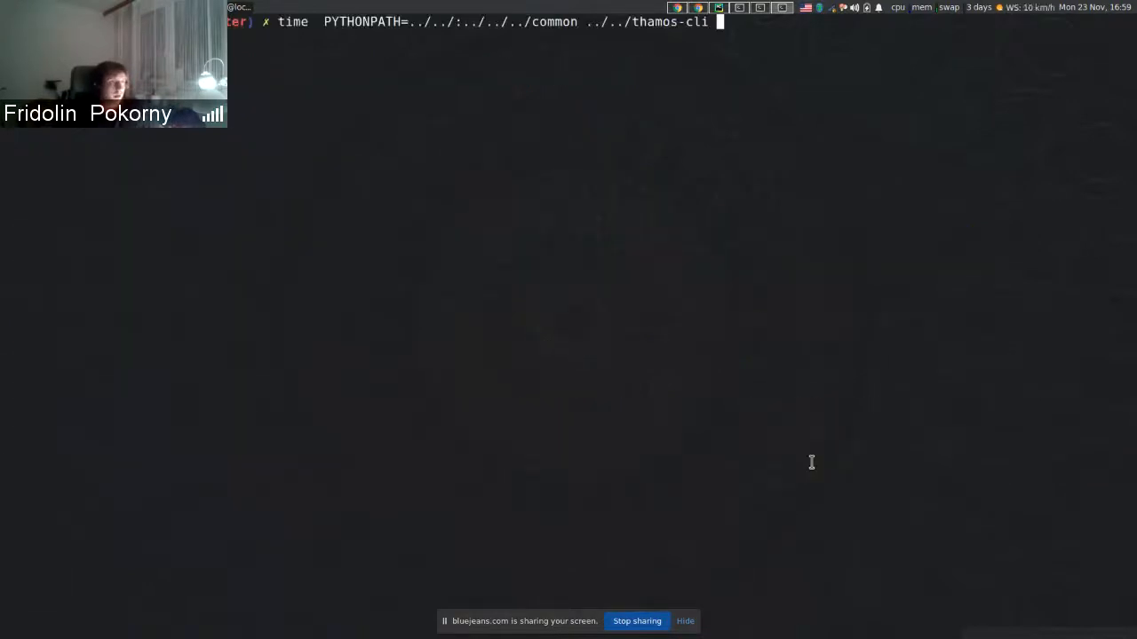
# - Run a timed thamos-cli advise --install and scroll through the guidance and micropipenv output
pyautogui.write('advise')
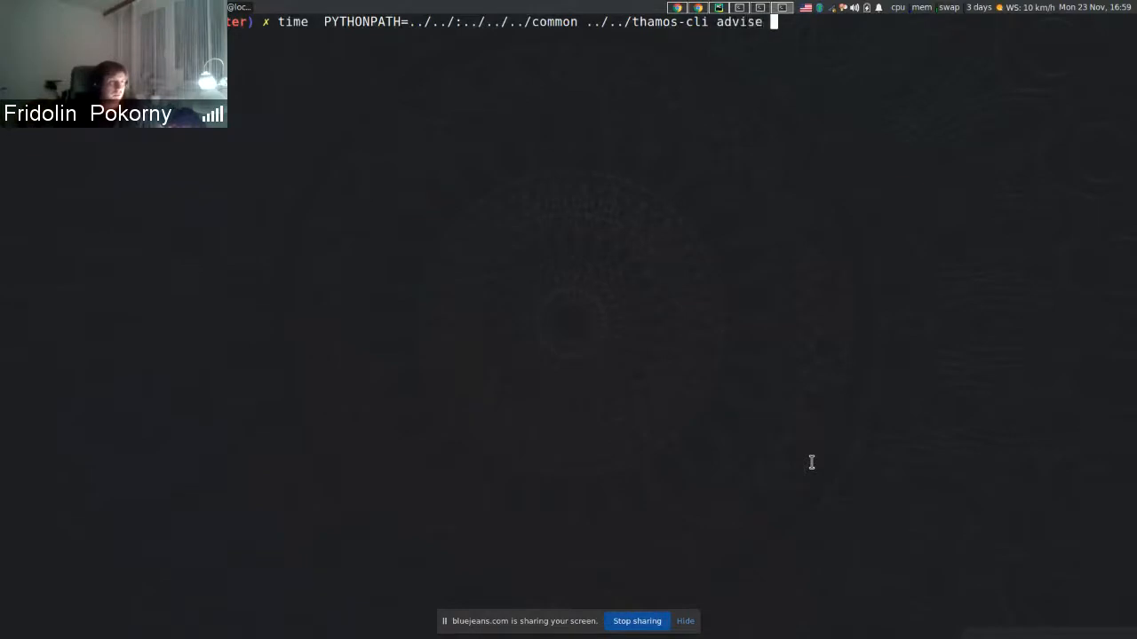
pyautogui.write('--insta')
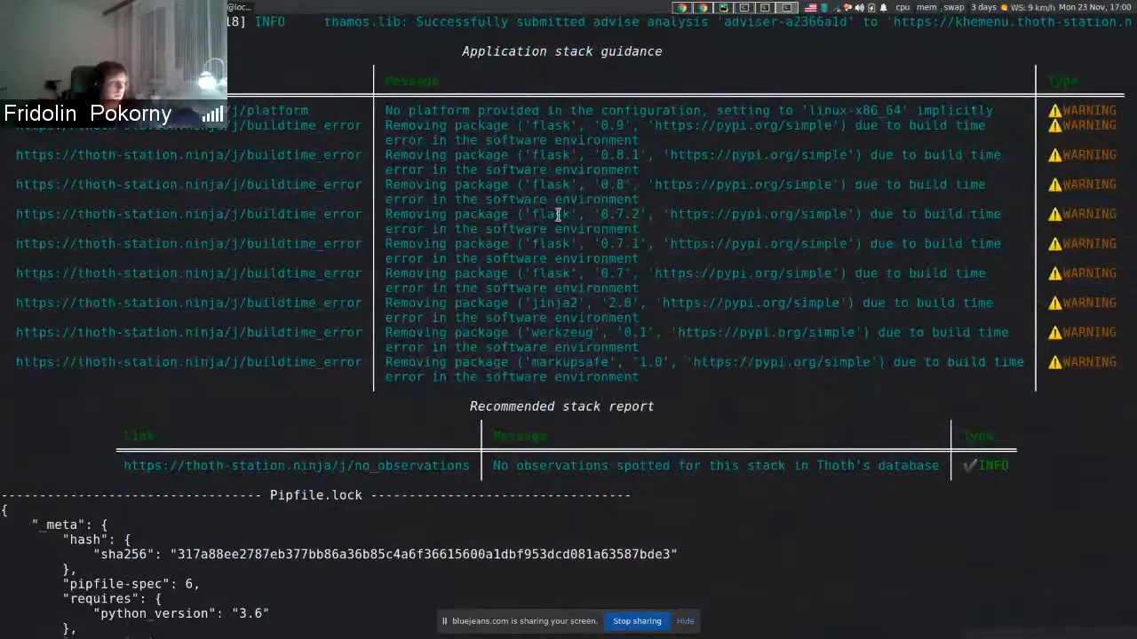
pyautogui.scroll(-3)
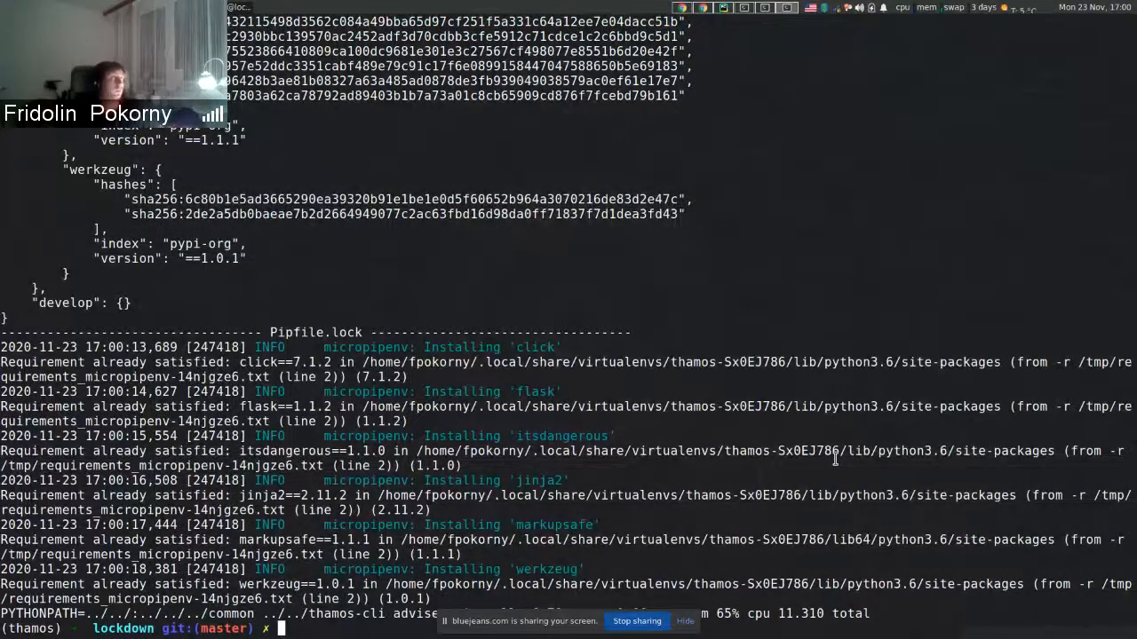
# - Open .thoth.yaml in Vim with 'vim .thoth.yaml'
pyautogui.write('vim .')
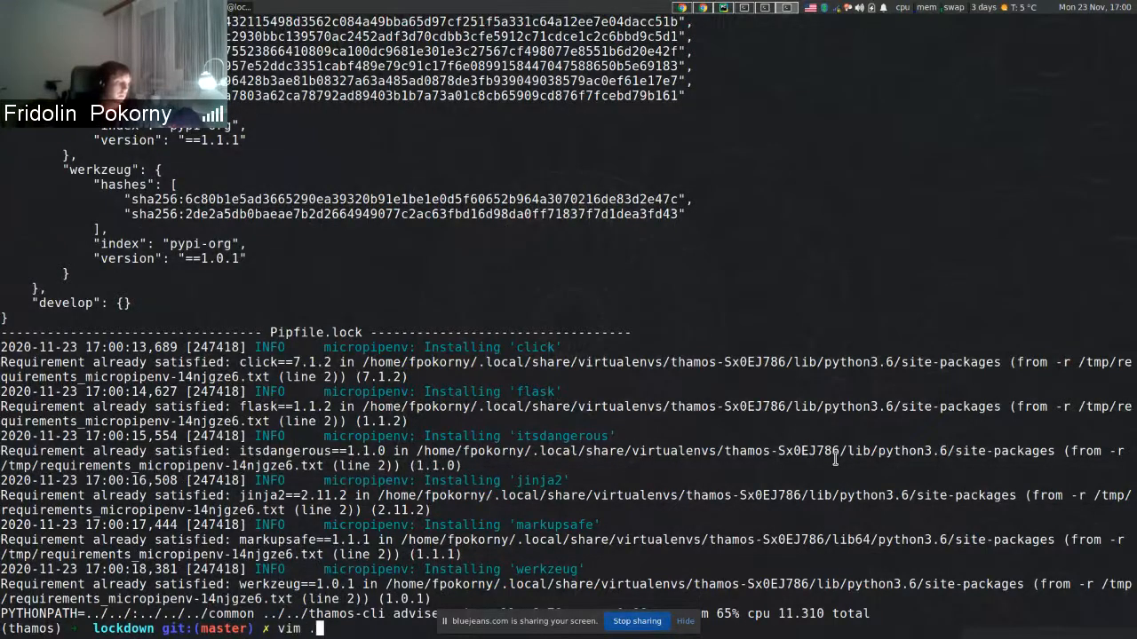
pyautogui.write('thoth.')
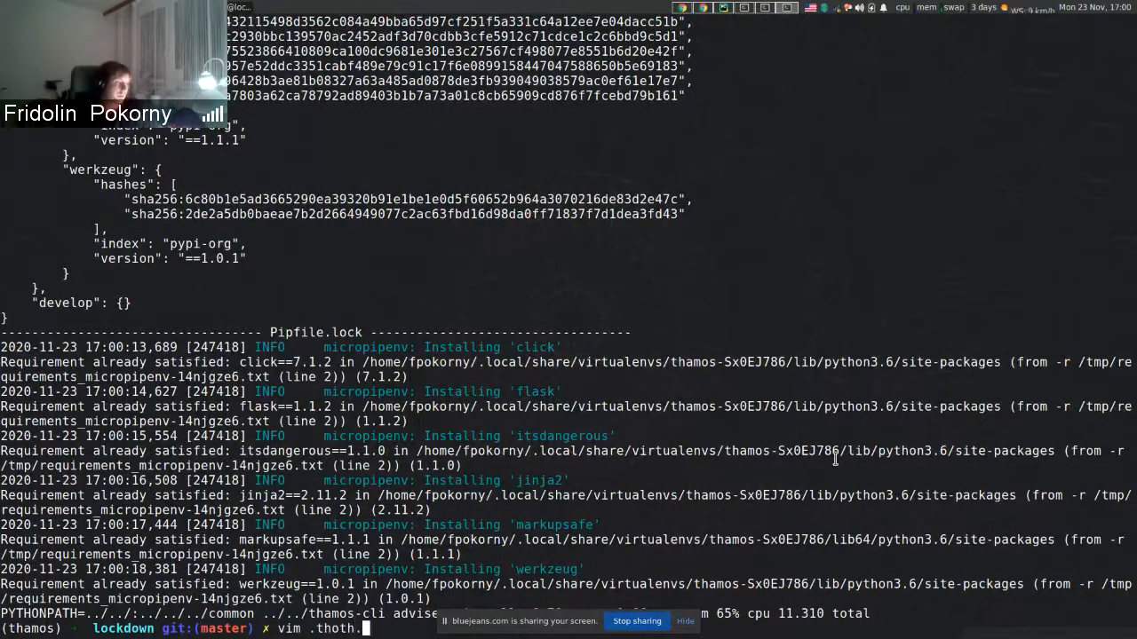
pyautogui.write('yaml')
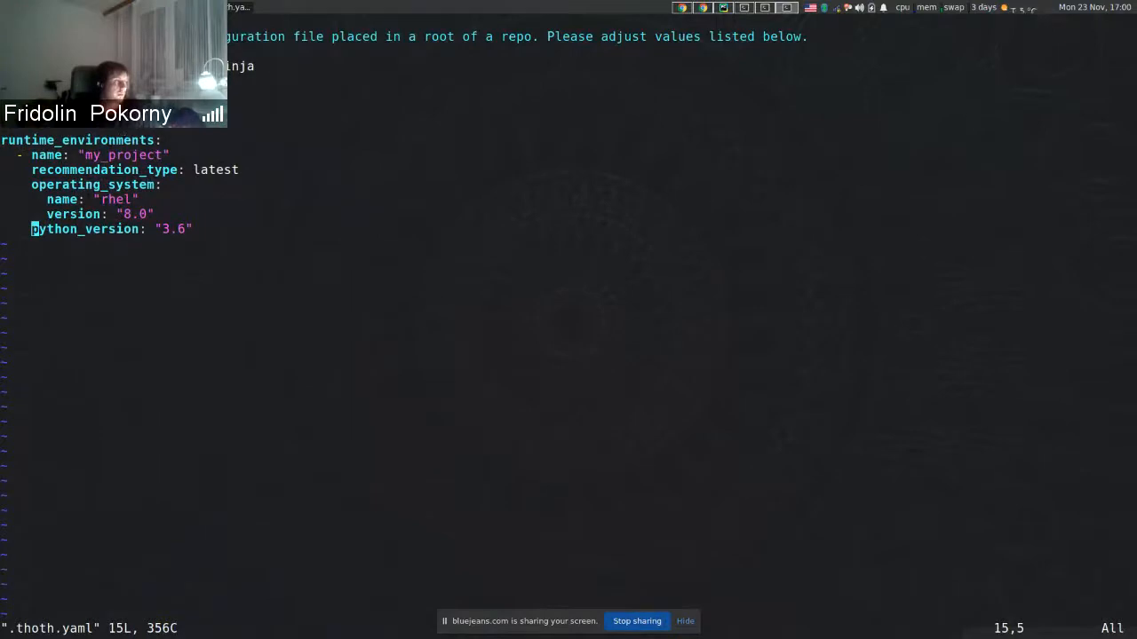
pyautogui.moveTo(598, 276)
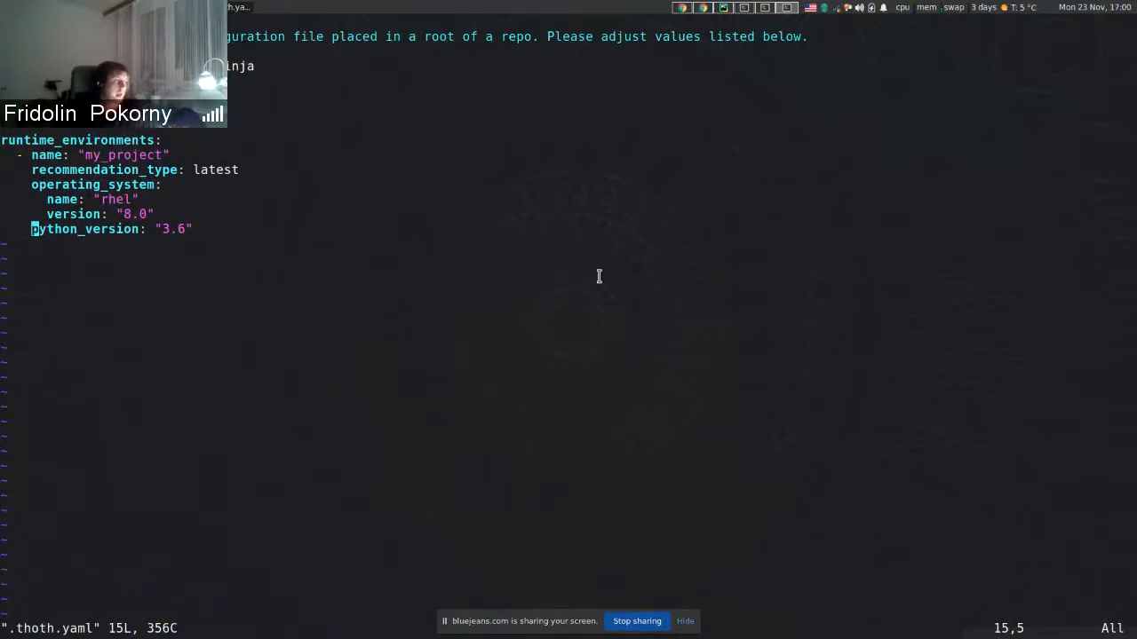
pyautogui.moveTo(601, 299)
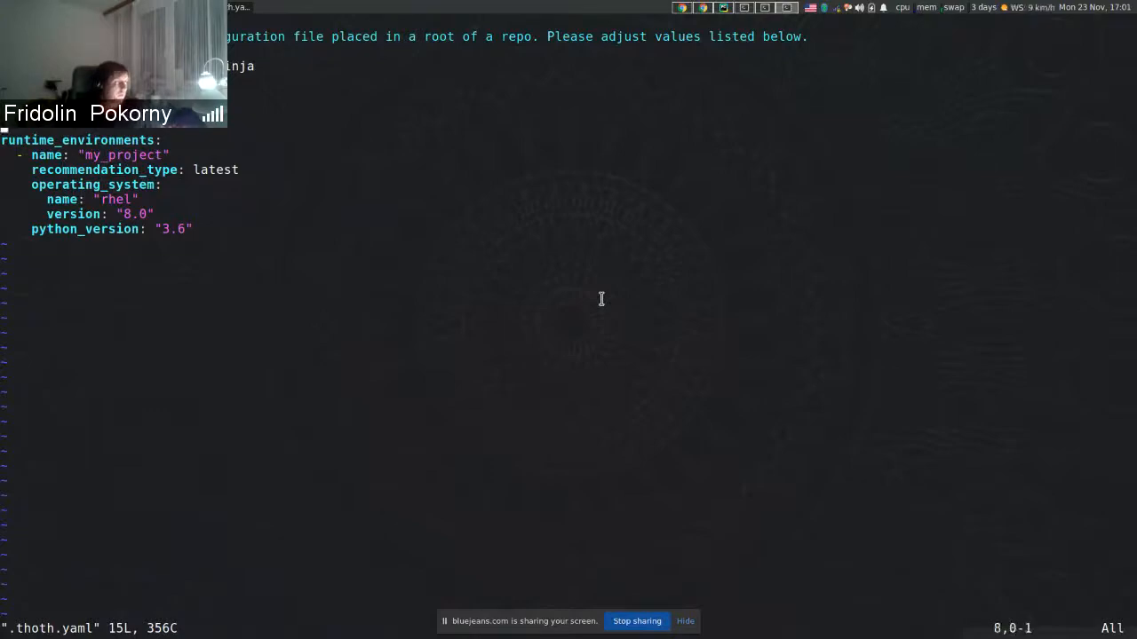
# - After reading the RHEL 8.0 / Python 3.6 runtime settings, quit Vim with ':q!'
pyautogui.write(':q!')
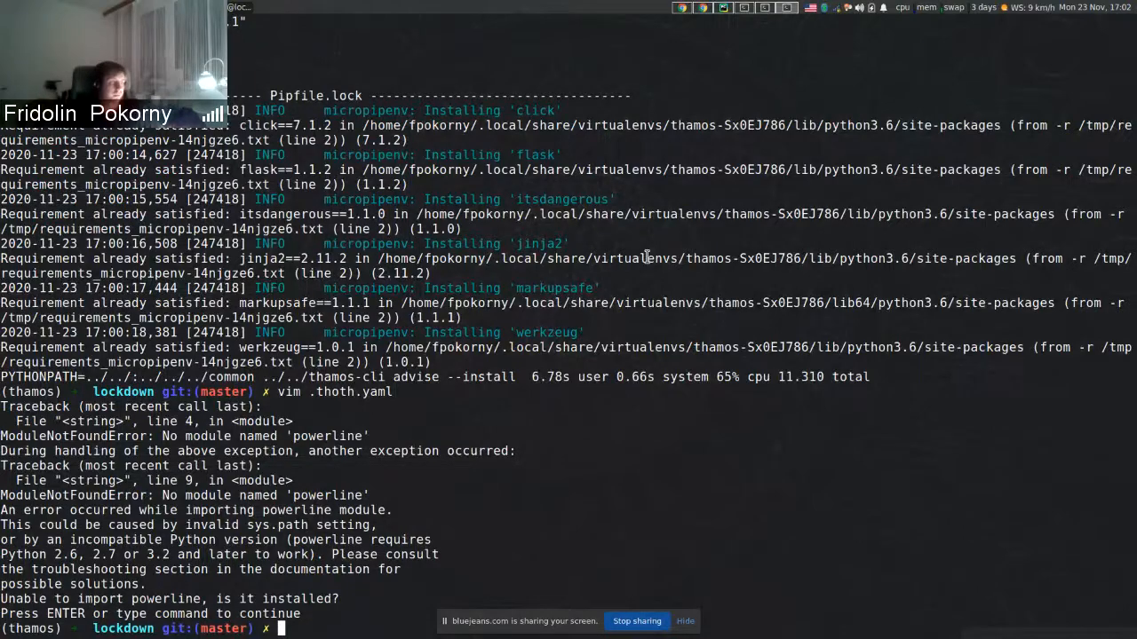
pyautogui.moveTo(662, 285)
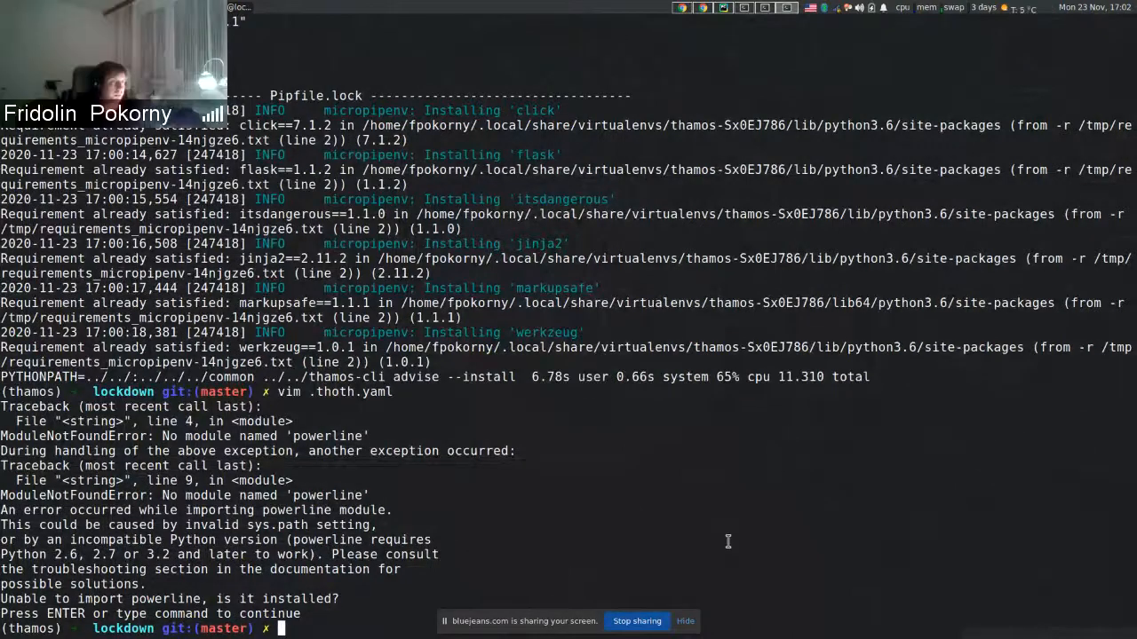
pyautogui.moveTo(1080, 336)
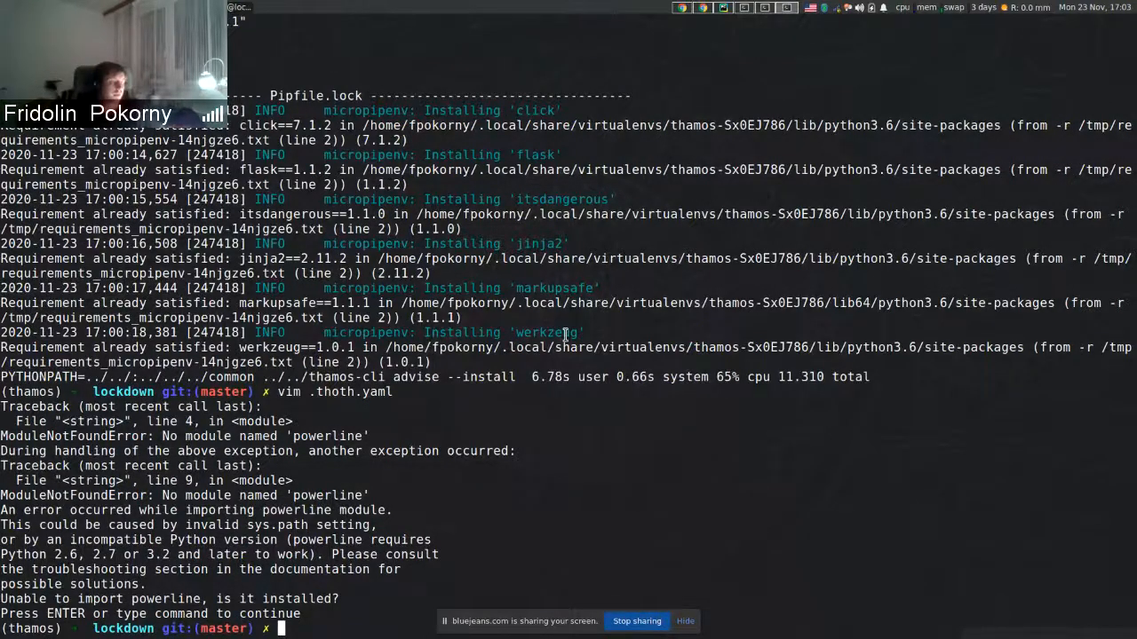
pyautogui.moveTo(755, 237)
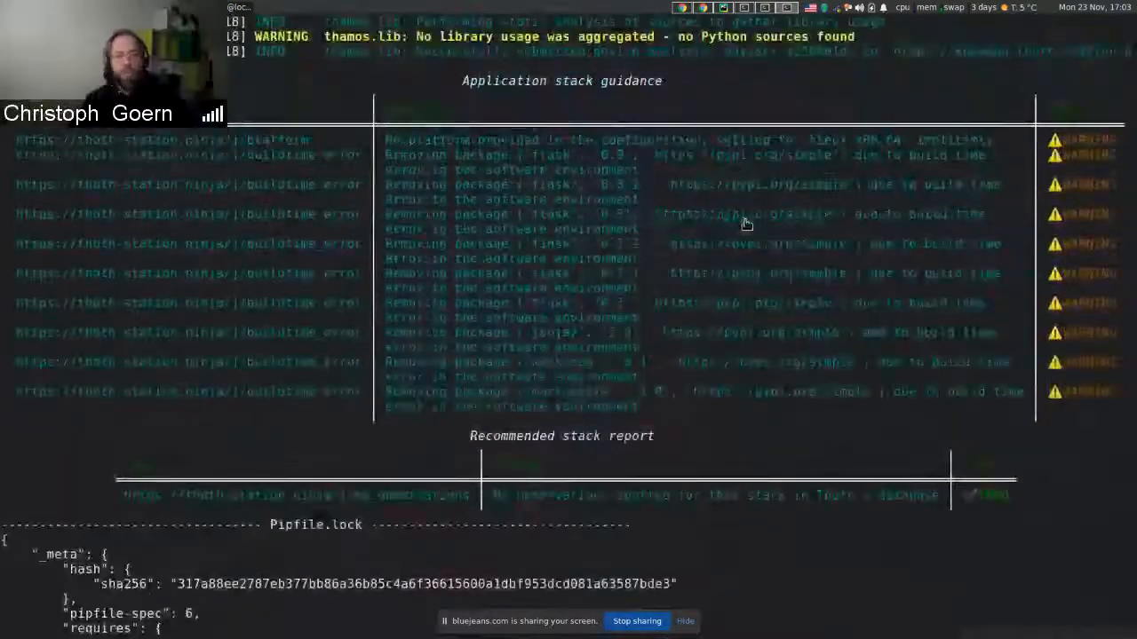
pyautogui.scroll(-3)
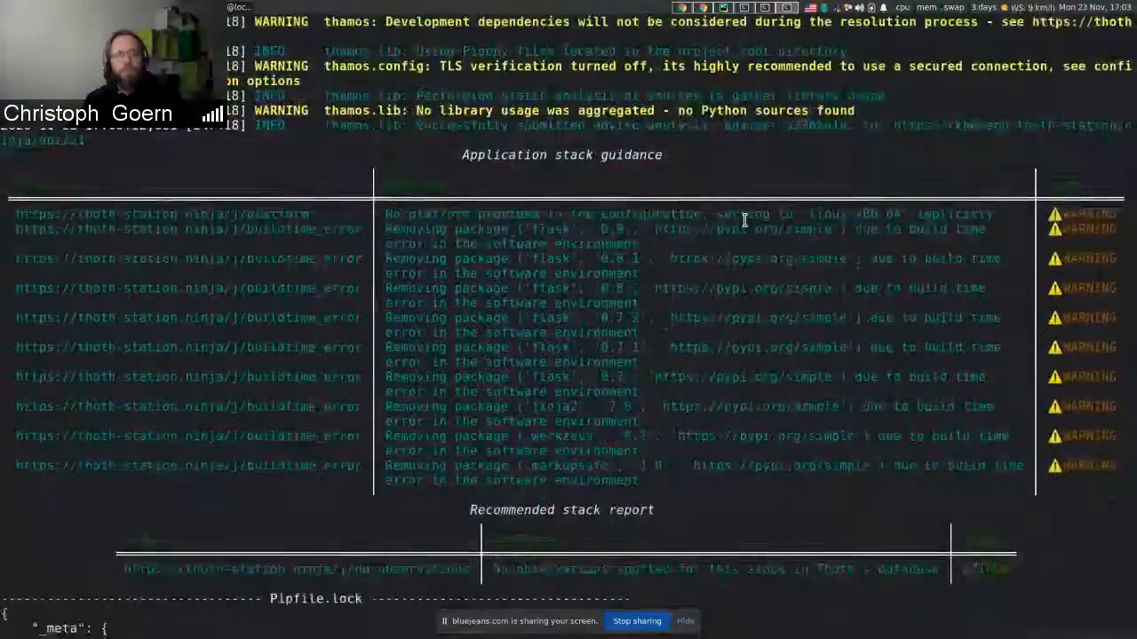